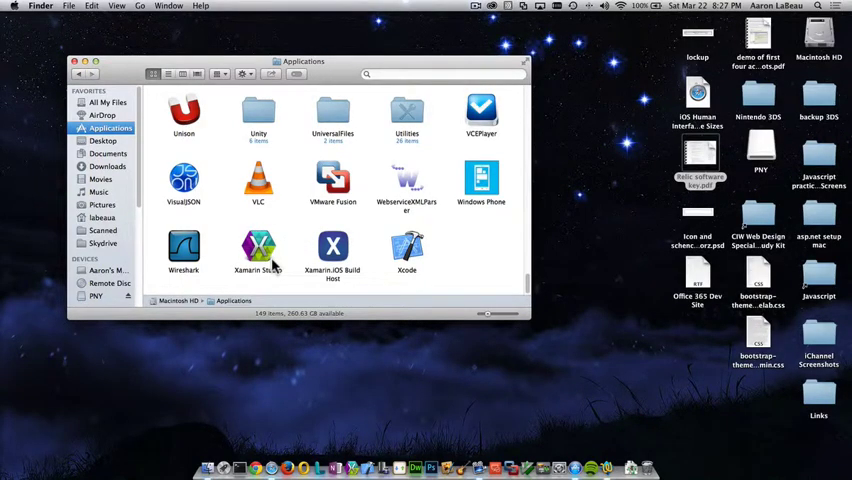
mouse_move(292, 238)
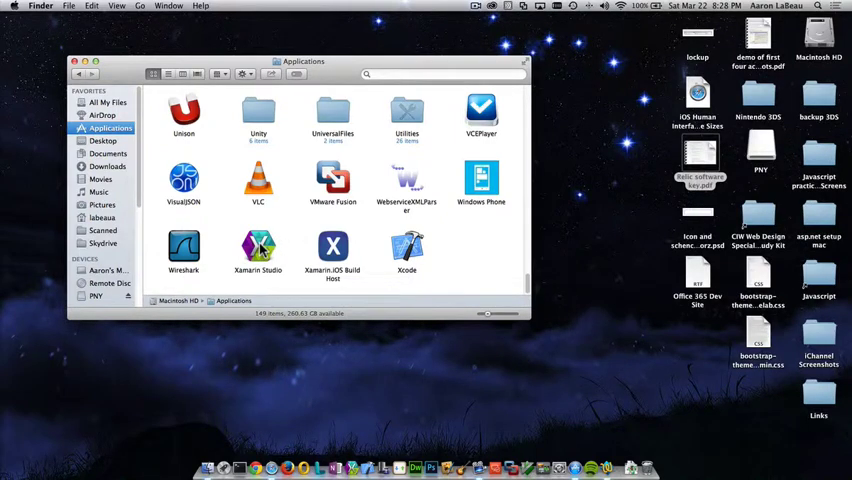
mouse_move(316, 324)
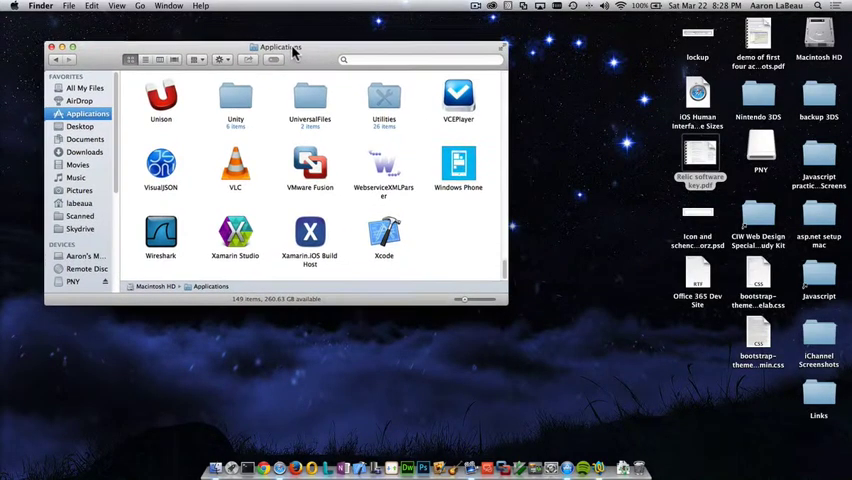
Launch Xamarin Studio from the Applications folder to show its welcome page.
click(234, 236)
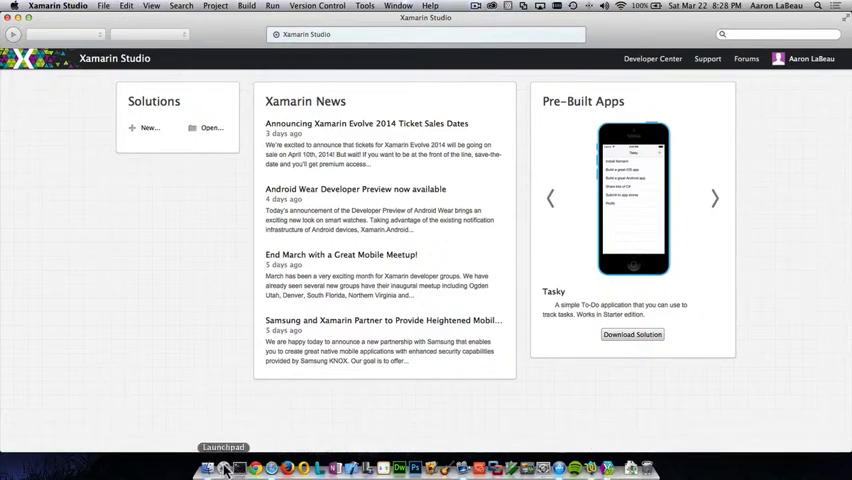
Return to the Applications window and go into the Utilities folder to reach AppleScript Editor.
click(232, 464)
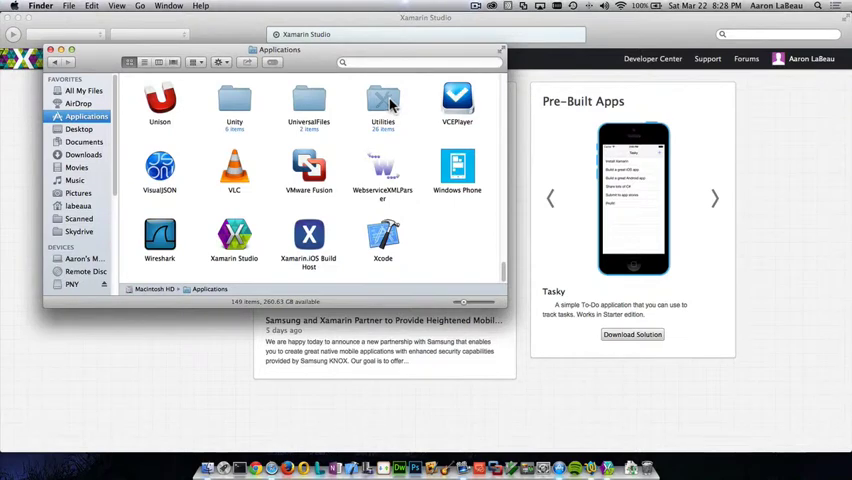
mouse_move(372, 104)
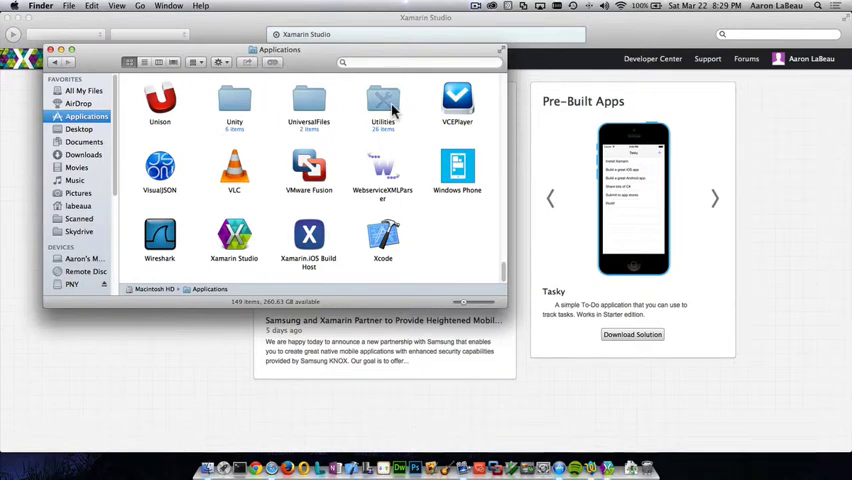
double_click(382, 100)
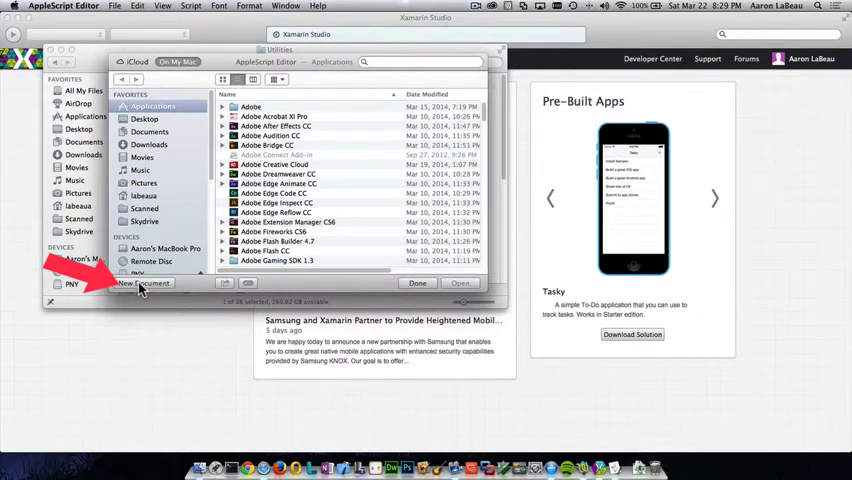
Create a new script containing do shell script "open -n /Applications/Xamarin\\ Studio.app/".
click(144, 284)
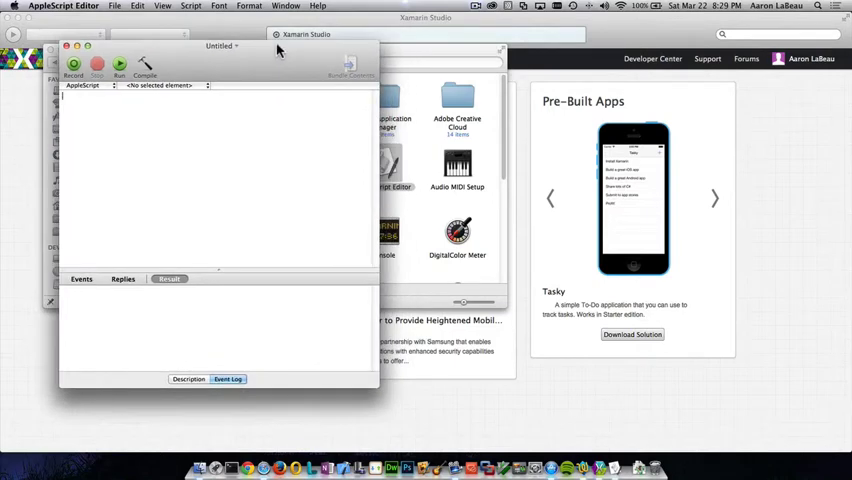
mouse_move(108, 104)
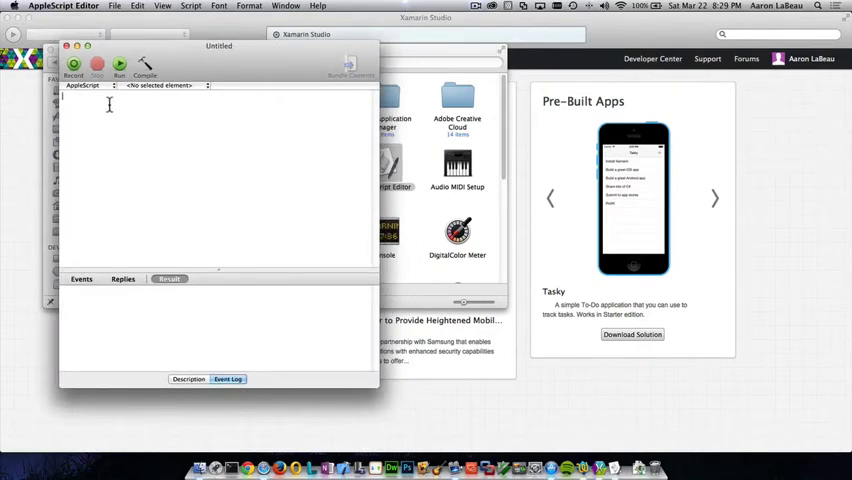
right_click(110, 110)
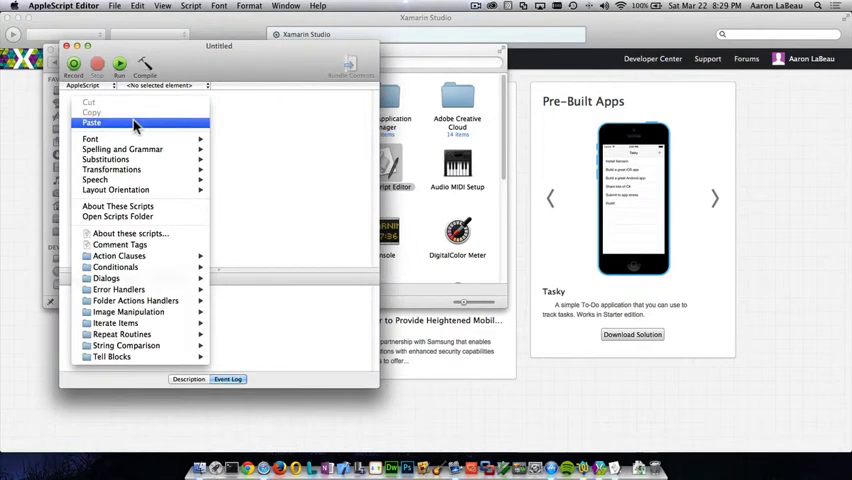
click(84, 122)
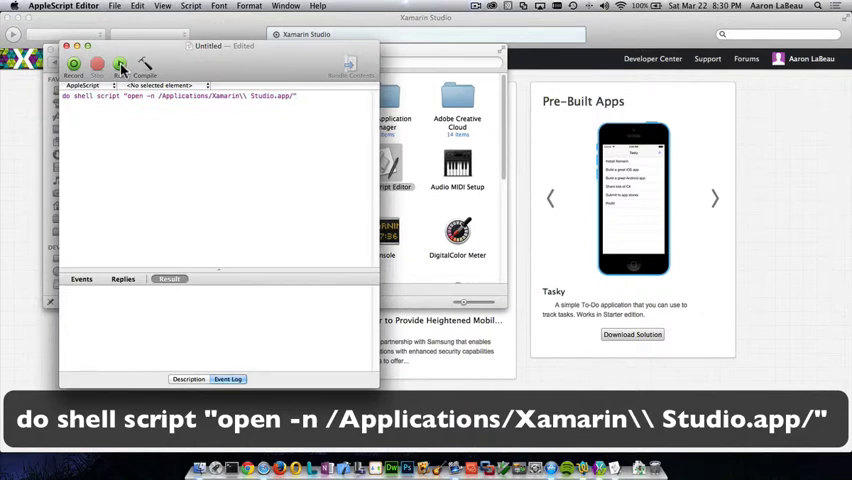
Run the script to spawn a new Xamarin Studio instance, then quit that extra instance from the Dock.
click(144, 64)
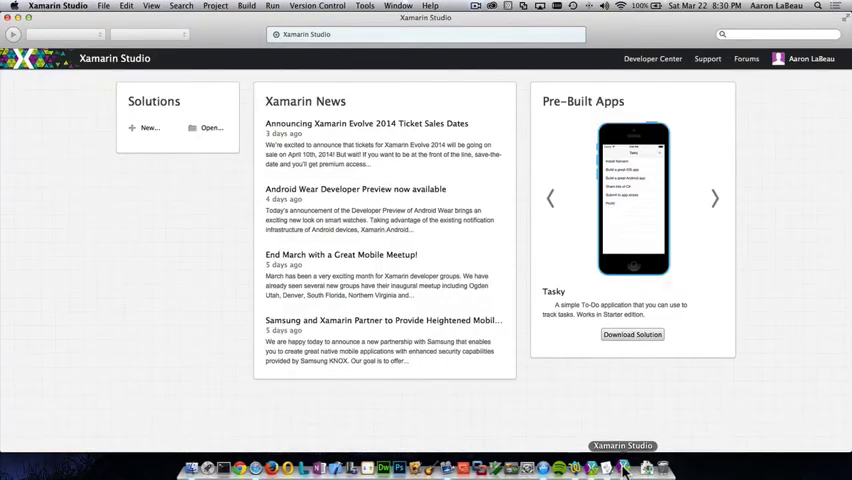
right_click(624, 464)
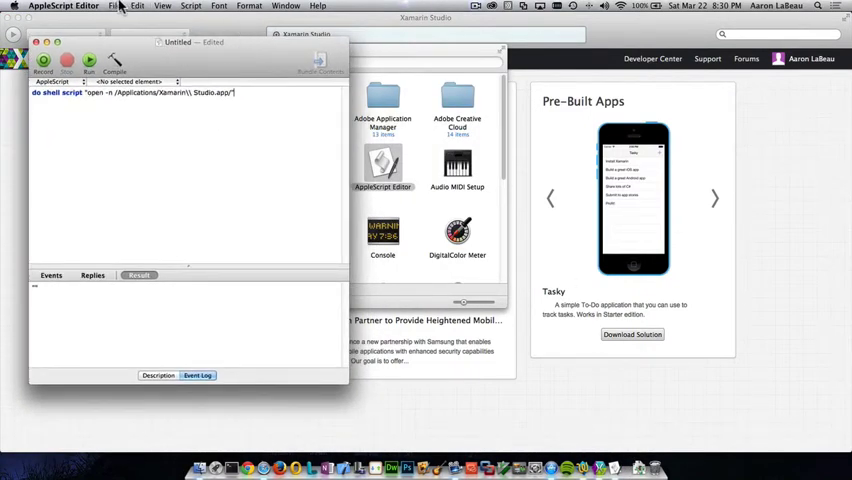
Start saving the script with File Format set to Application.
click(118, 8)
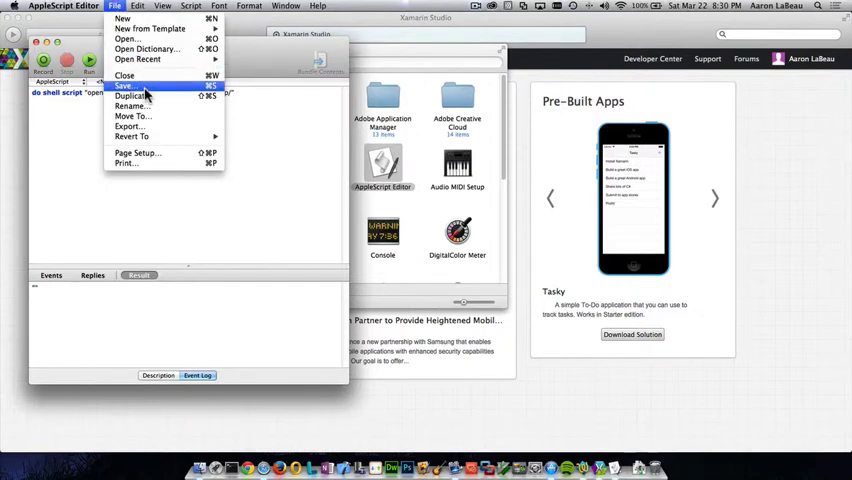
click(130, 92)
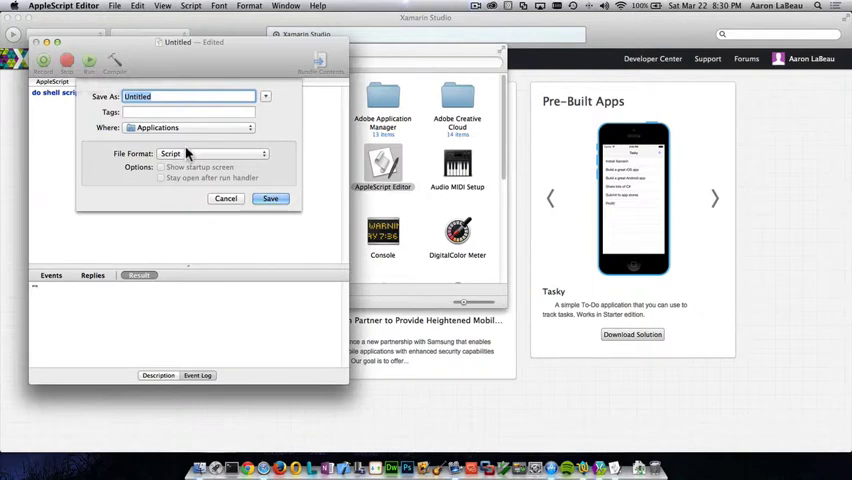
mouse_move(180, 156)
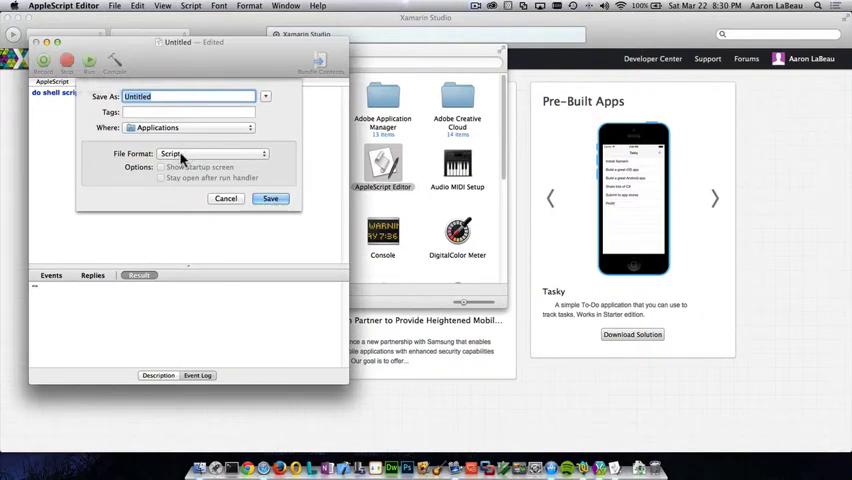
click(210, 152)
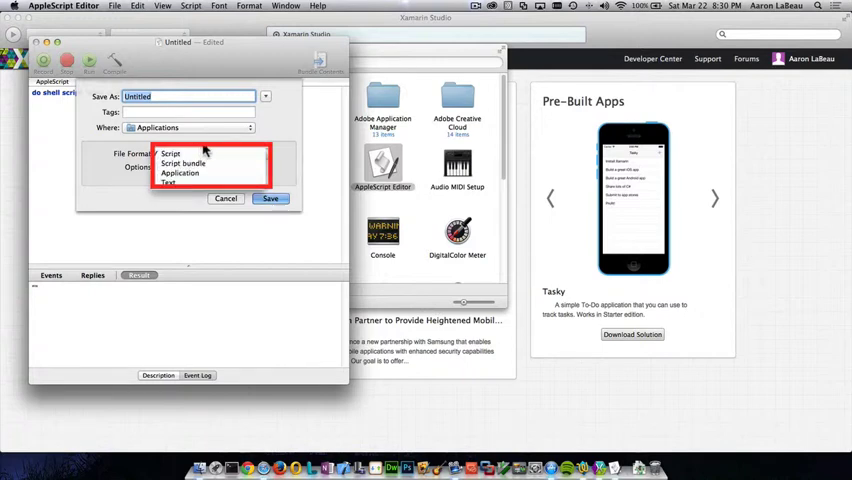
click(180, 172)
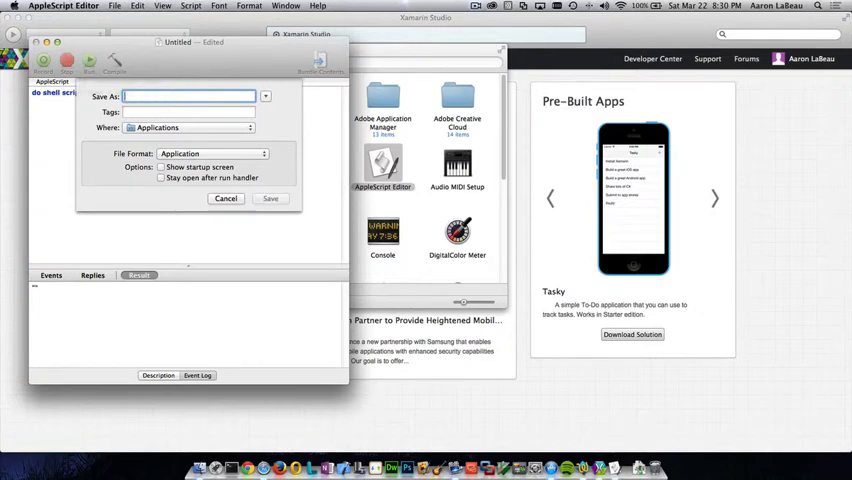
Name it 'Xamarin Studio Launcher' and save it into the Applications folder.
text(Xamarin Studio)
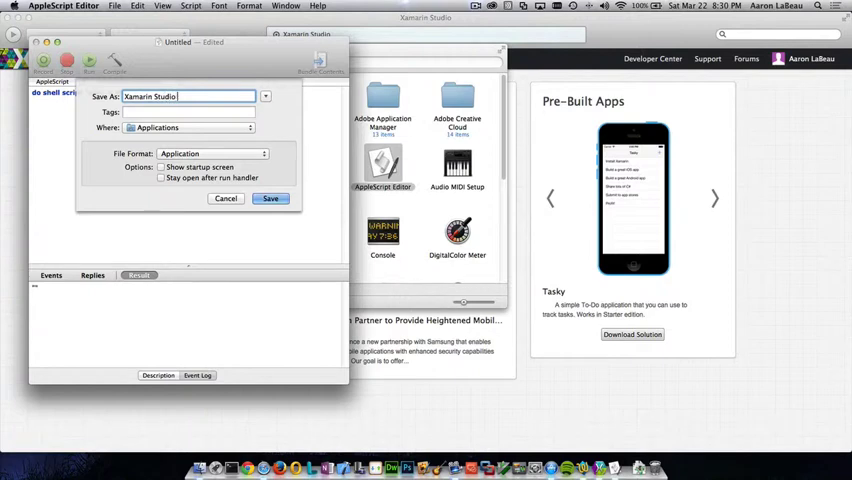
text(Launcher)
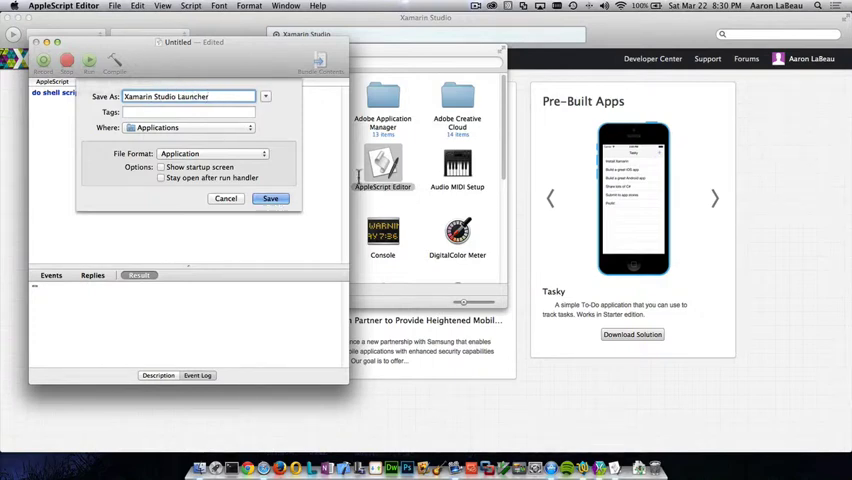
click(272, 198)
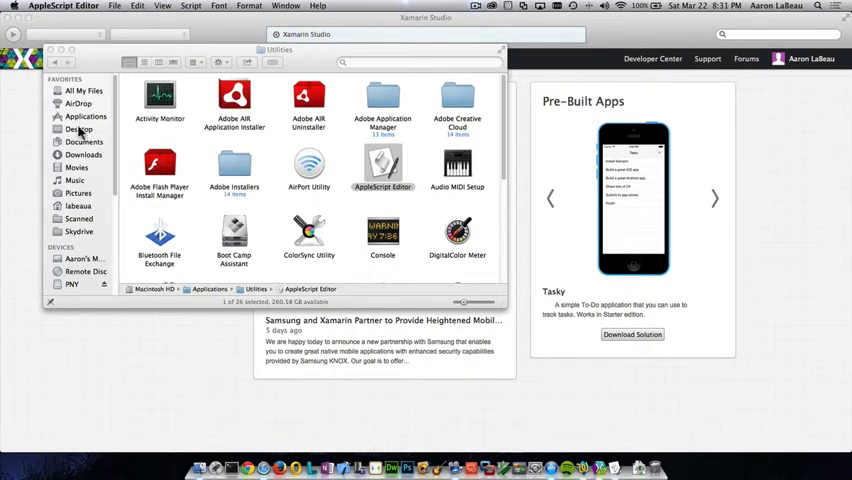
Show Get Info for Xamarin Studio Launcher in Applications, a 55 KB application.
click(84, 116)
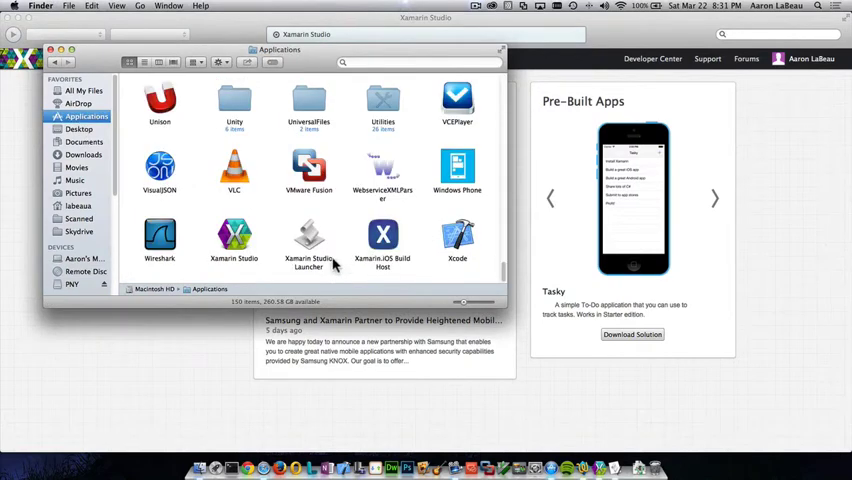
mouse_move(330, 204)
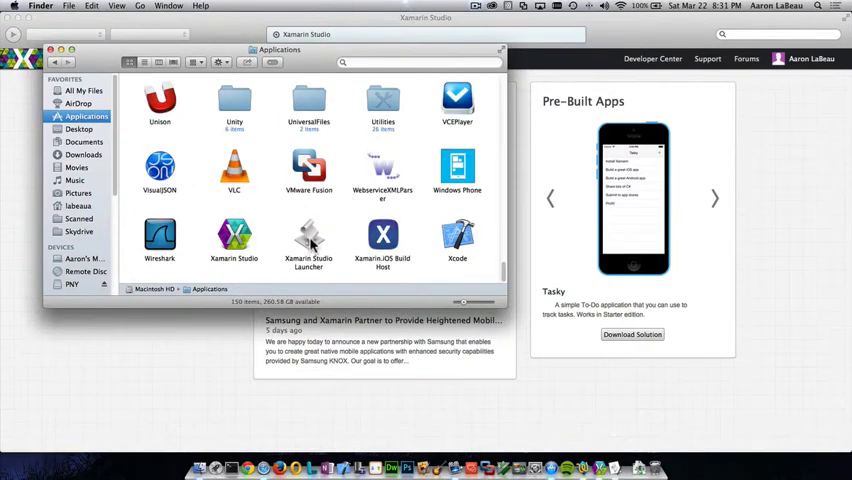
click(232, 236)
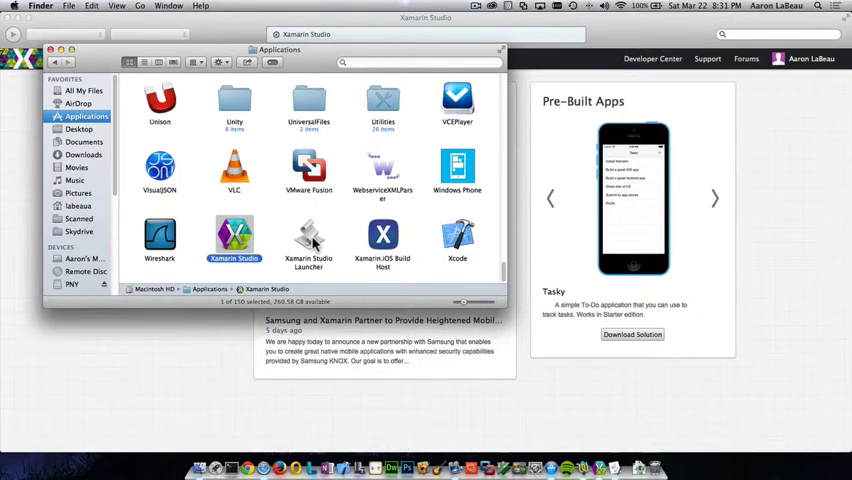
click(308, 236)
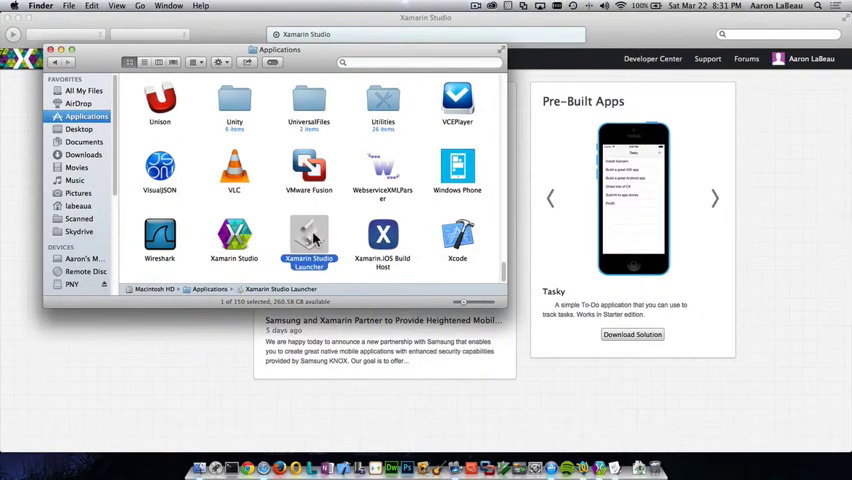
right_click(308, 236)
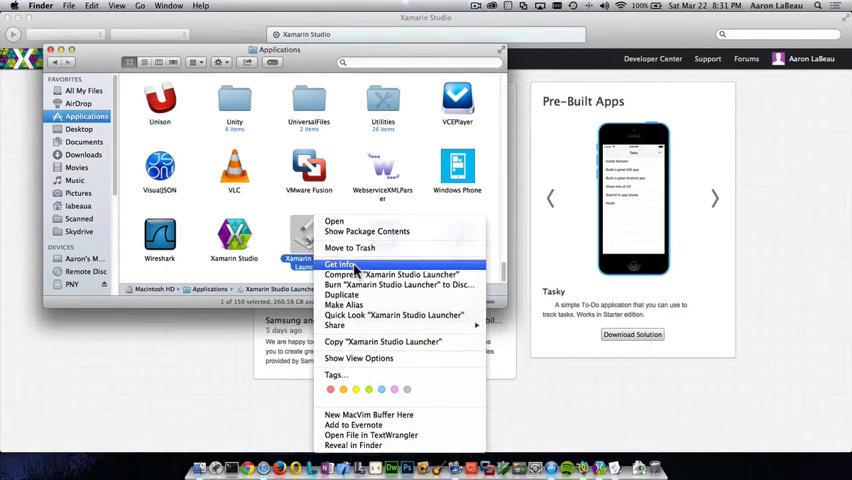
click(340, 264)
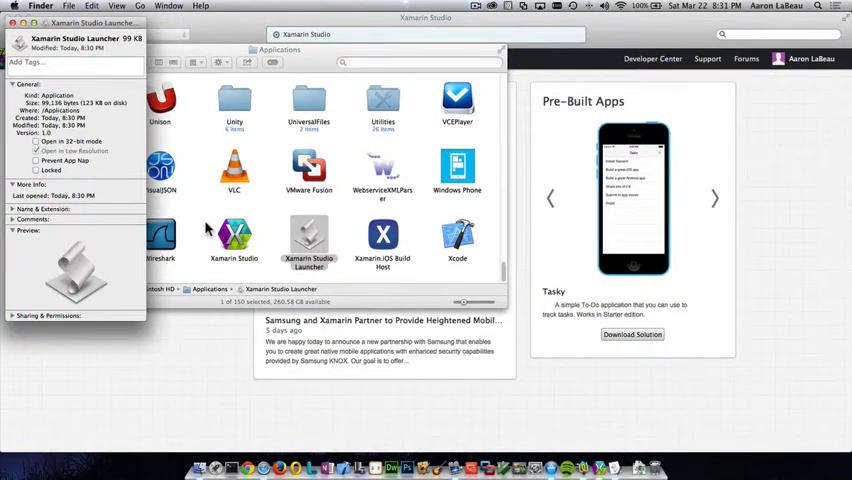
mouse_move(258, 218)
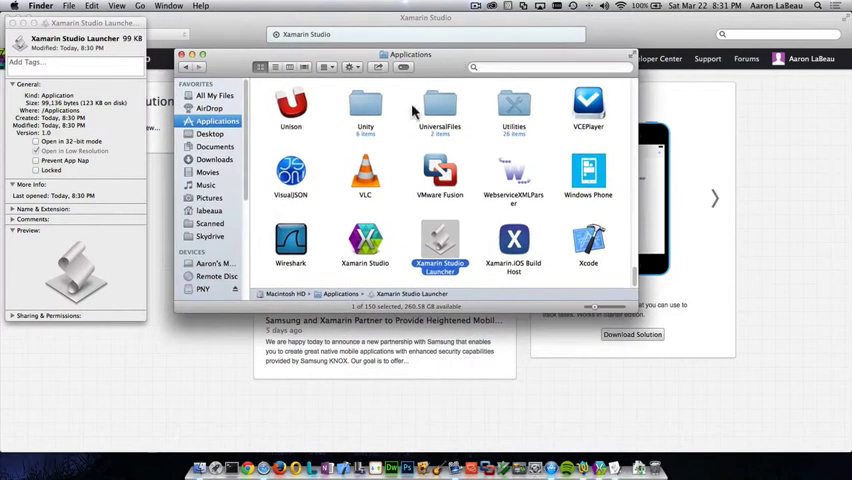
mouse_move(228, 164)
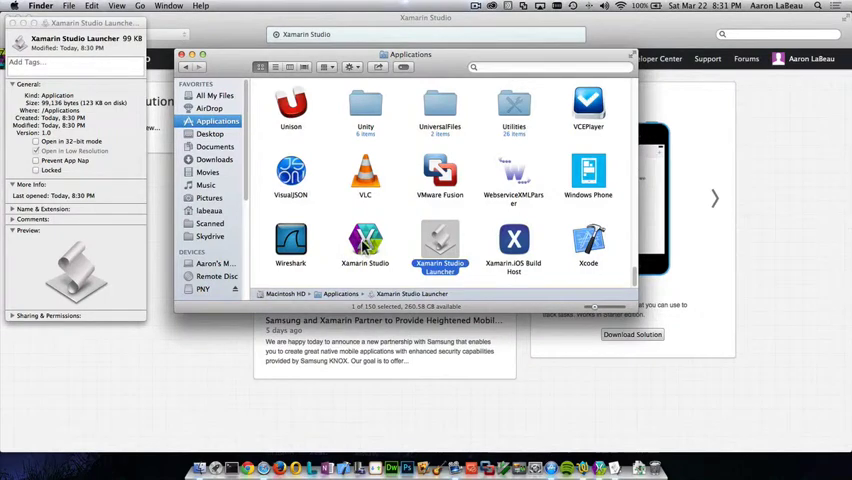
Show Xamarin Studio's package contents and browse to Contents/Resources with XamarinStudio.icns.
right_click(364, 240)
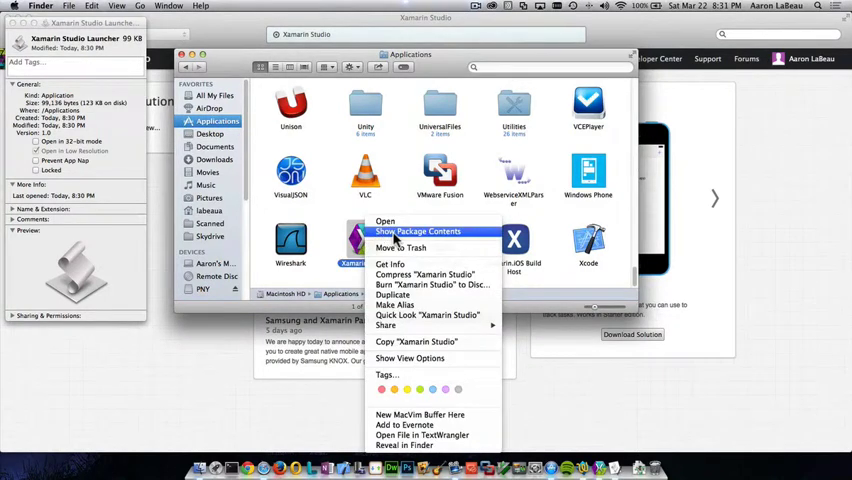
click(418, 232)
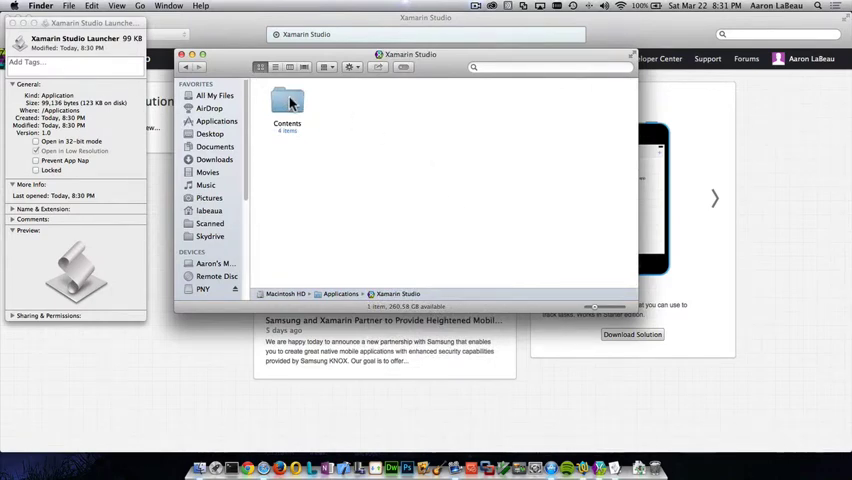
double_click(286, 104)
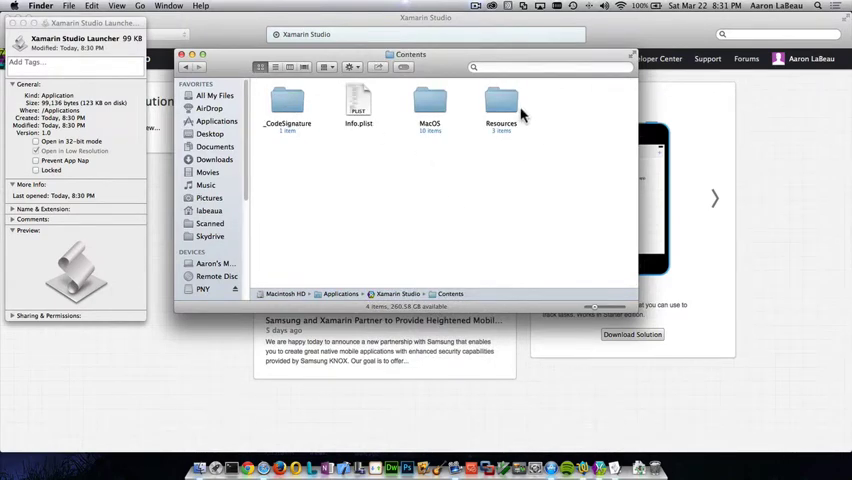
double_click(502, 100)
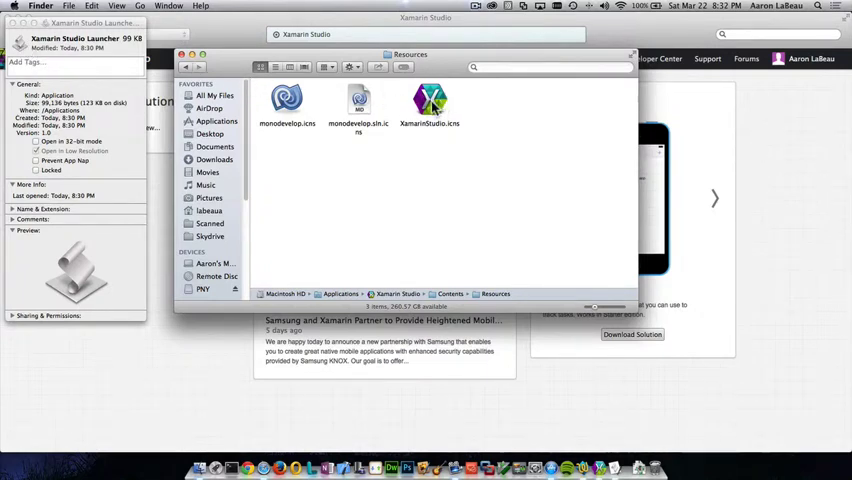
click(428, 100)
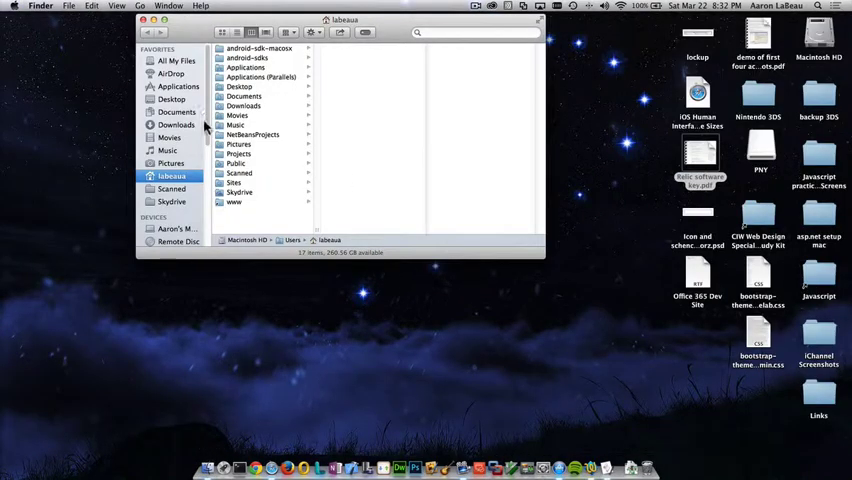
Return to Applications and select Xamarin Studio Launcher, now carrying the Xamarin Studio icon.
click(176, 86)
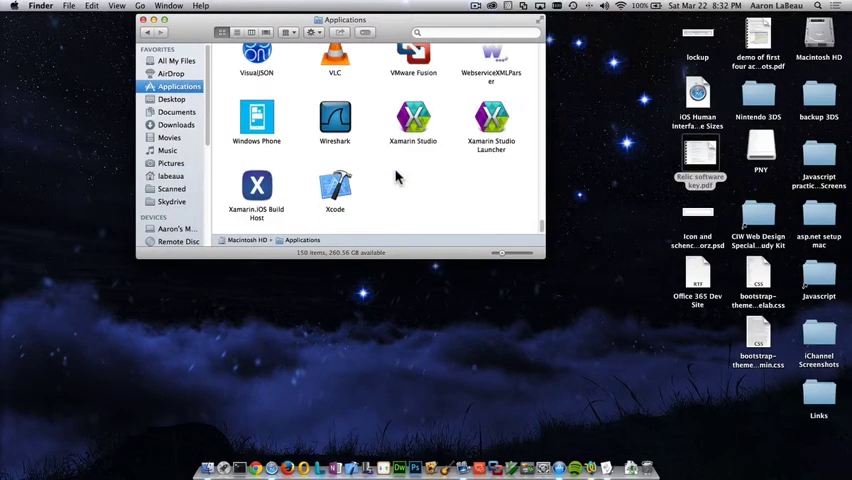
click(490, 116)
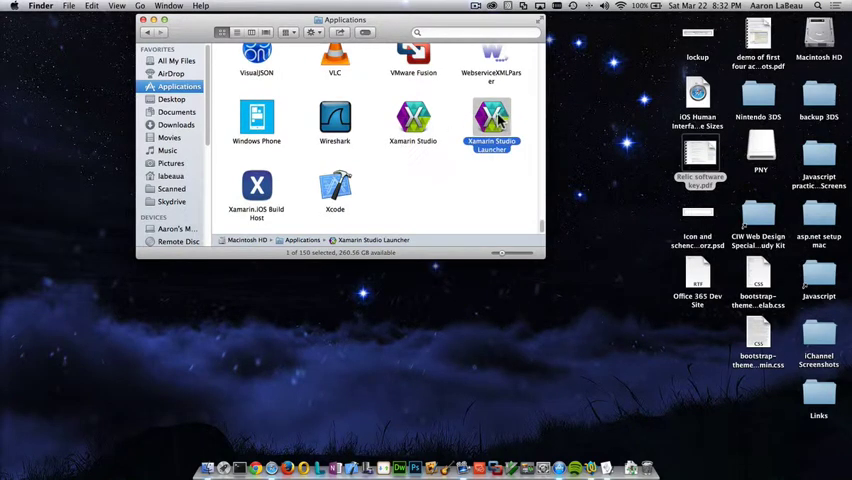